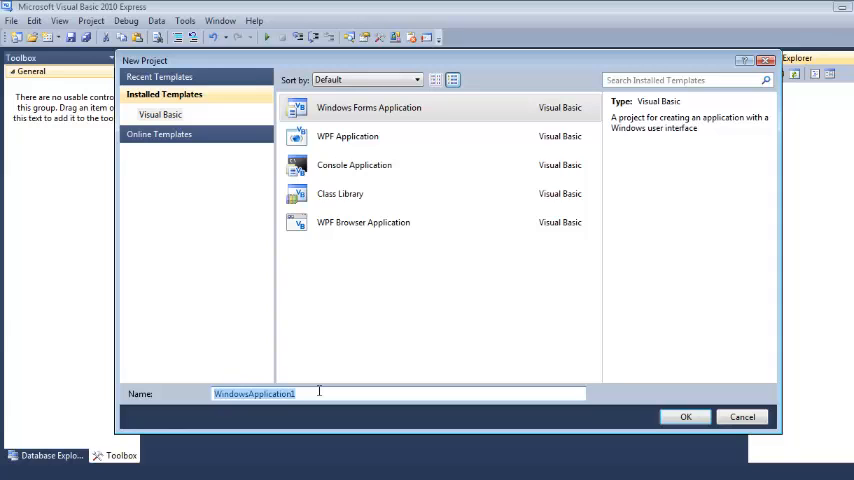
Step: Create a Windows Forms Application project named BadGuys
text(BadGuys)
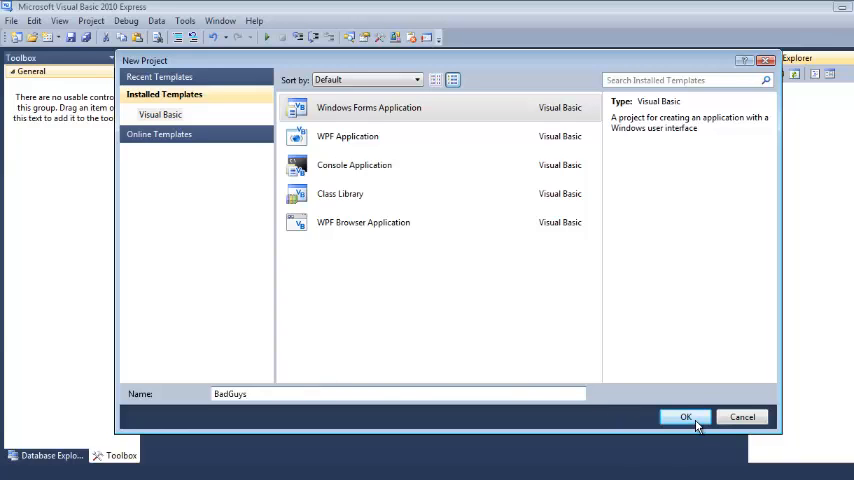
click(685, 417)
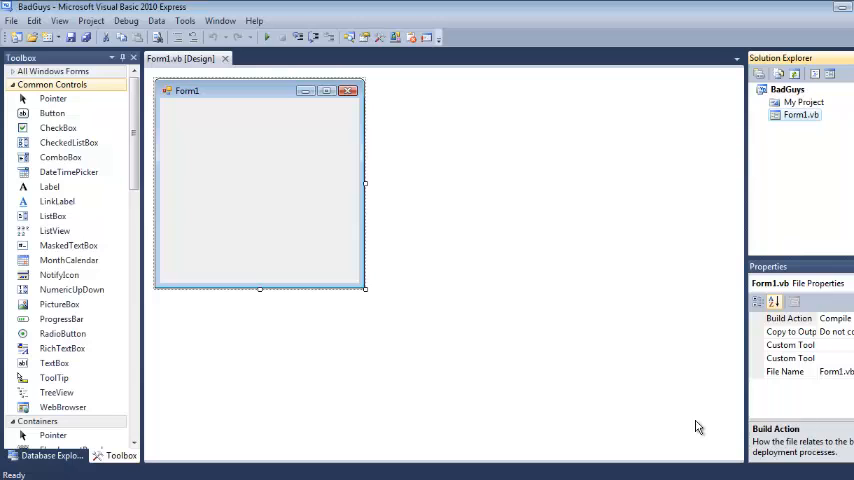
mouse_move(289, 246)
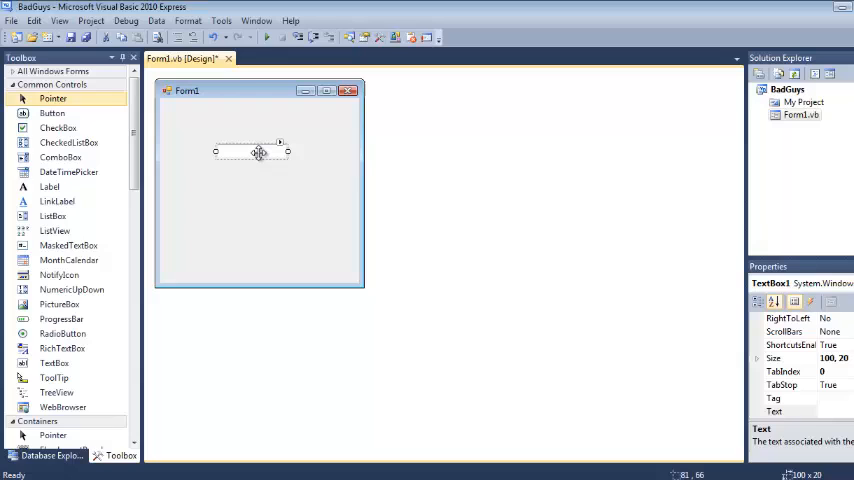
mouse_move(225, 198)
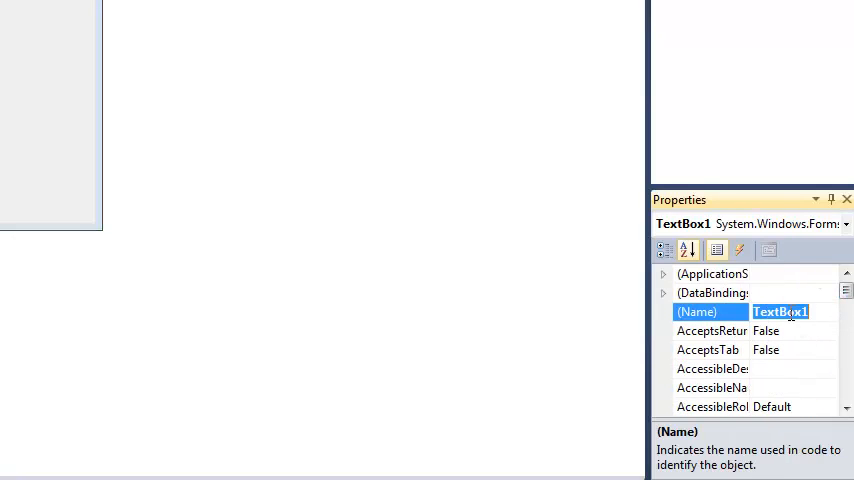
Step: Name the text box txtLevel and the button btnGen, captioned Generate
text(txtLevel)
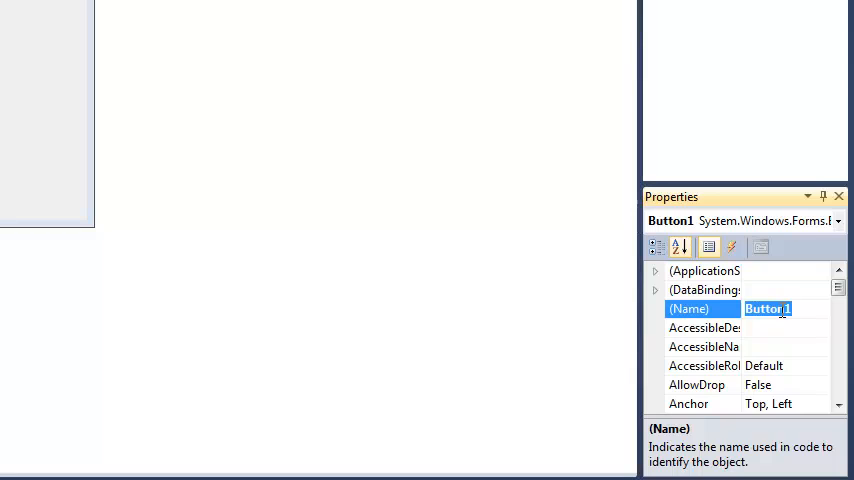
text(btnGet)
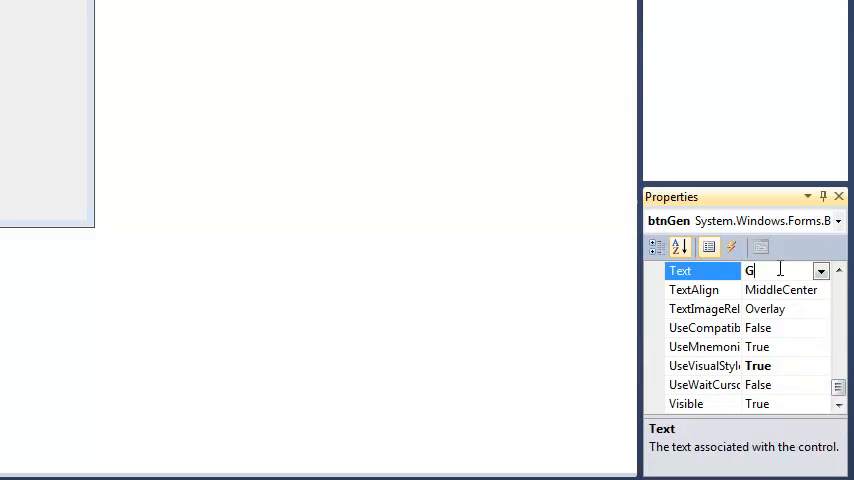
text(enerate)
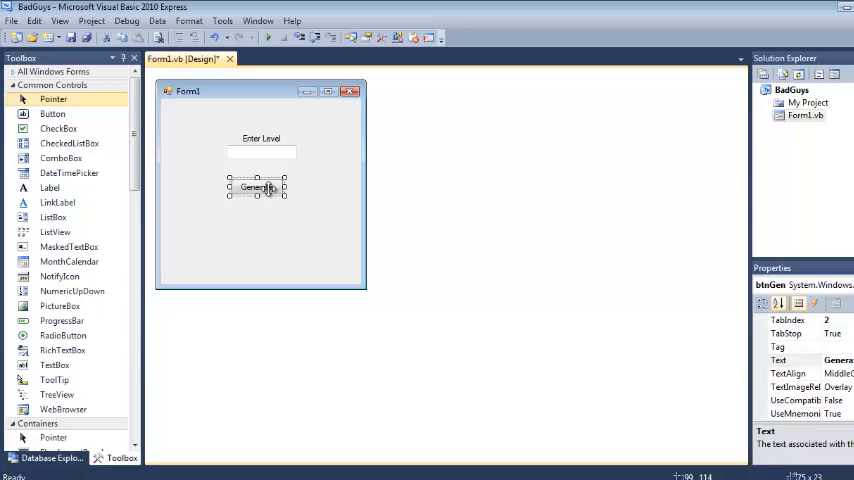
Step: Create the btnGen_Click handler from the Generate button in the designer
double_click(257, 188)
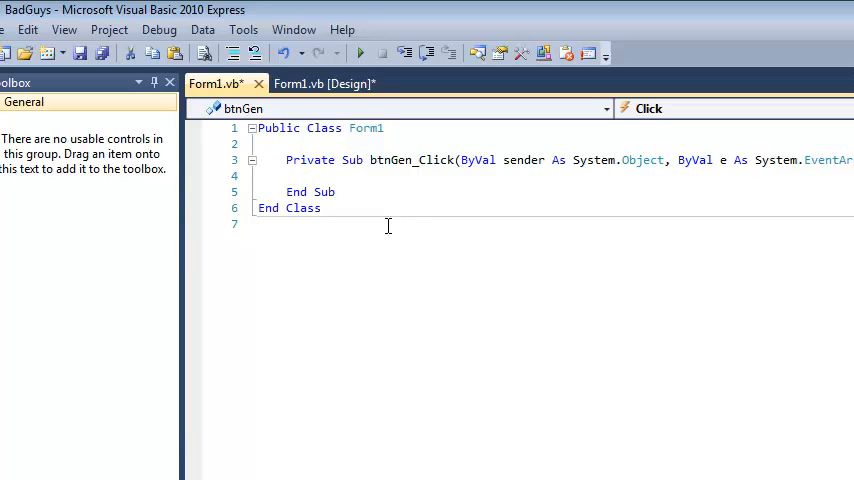
Step: Declare Dim speed As Integer and Dim strength As Integer in btnGen_Click
text(Dim spee)
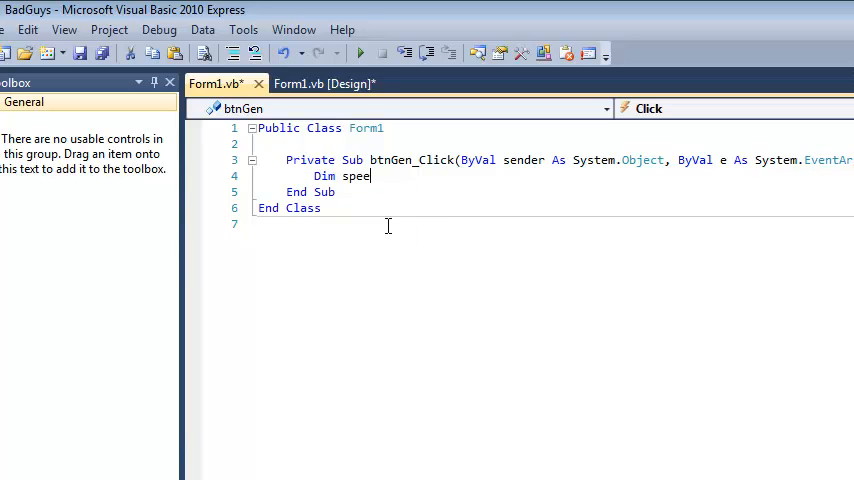
text(d As)
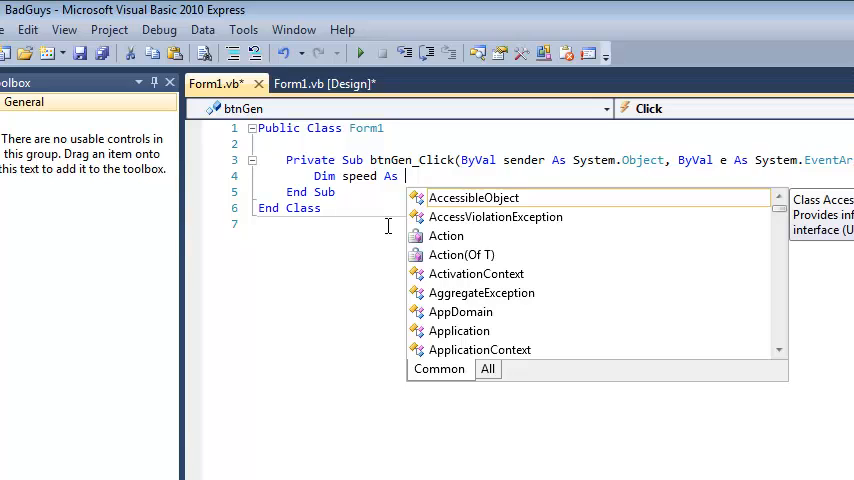
text(integer)
text(d)
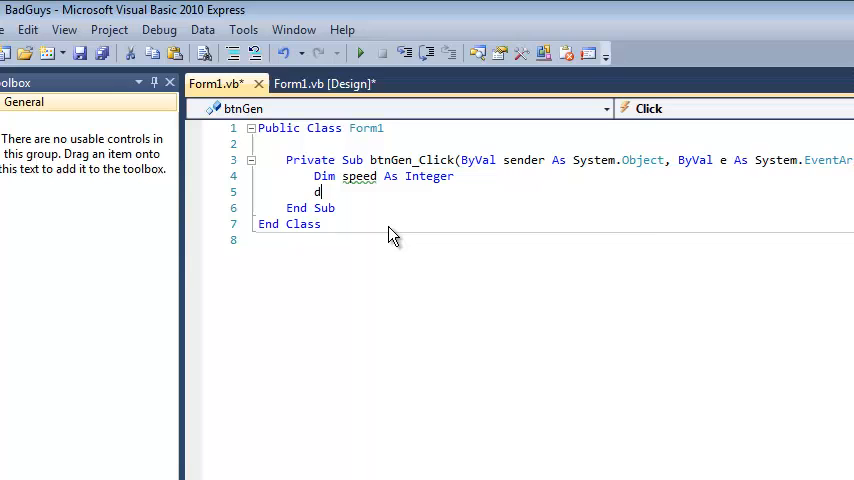
text(Dim)
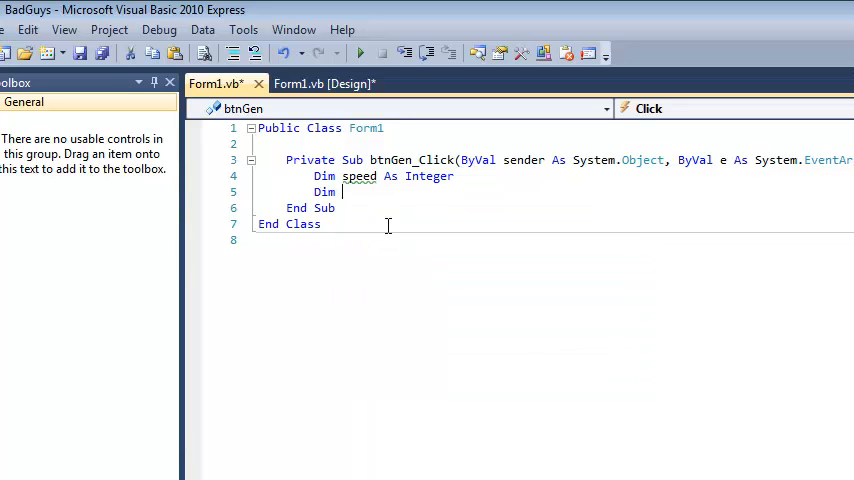
text(strength As)
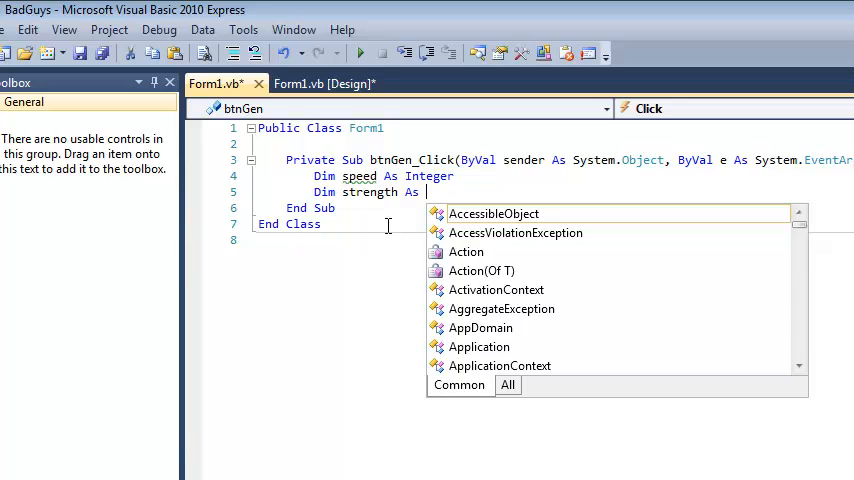
text(integer)
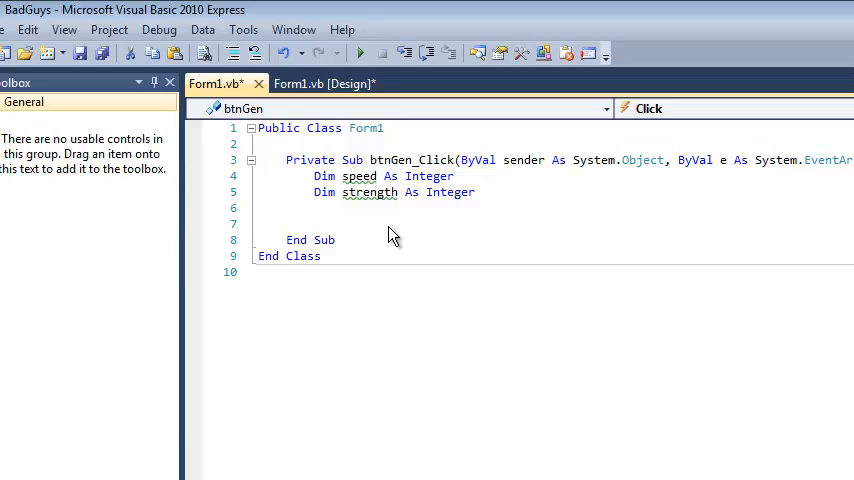
click(315, 223)
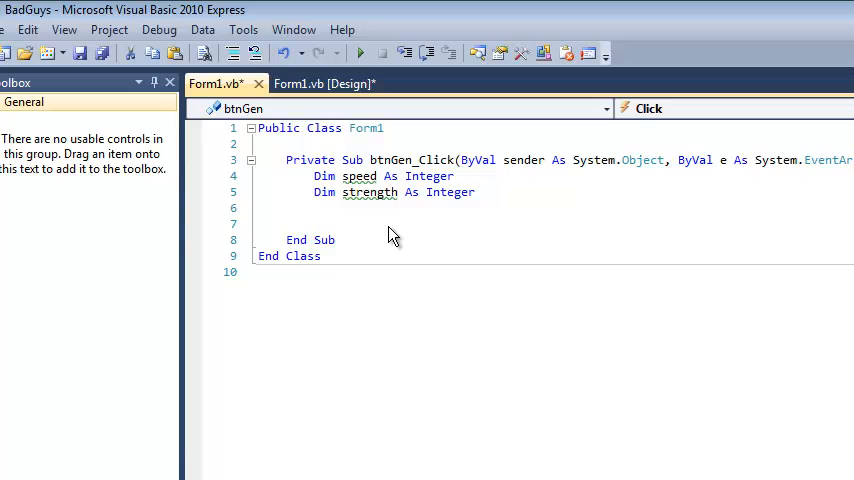
click(315, 223)
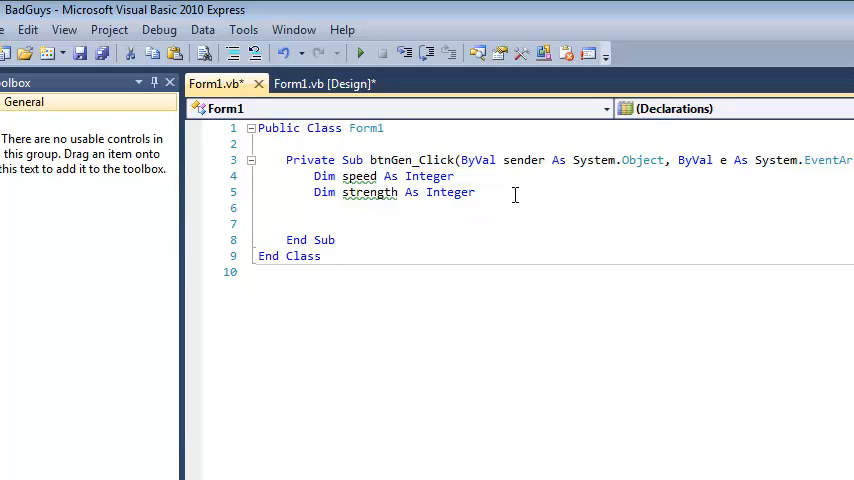
Step: Add speed = setSpeed() inside btnGen_Click
key(enter)
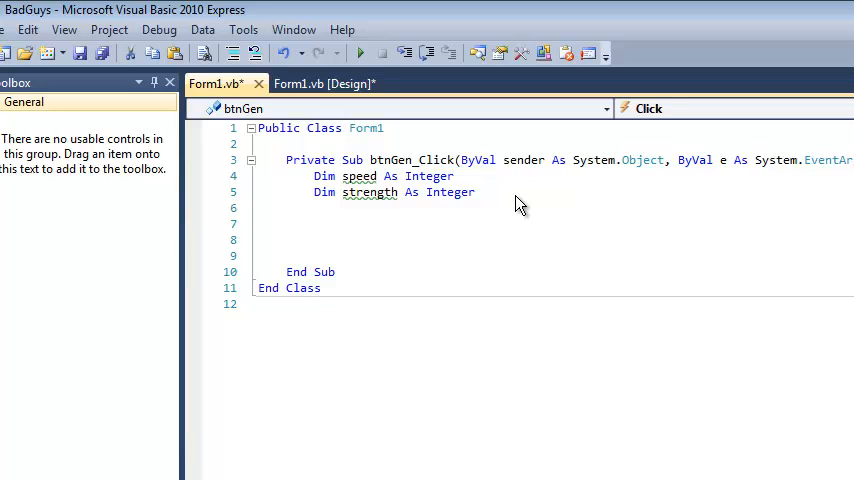
text(s)
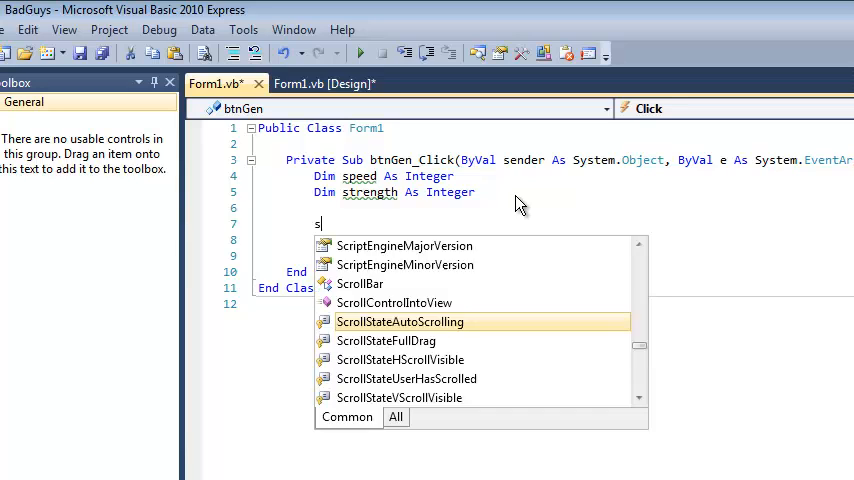
text(peed =)
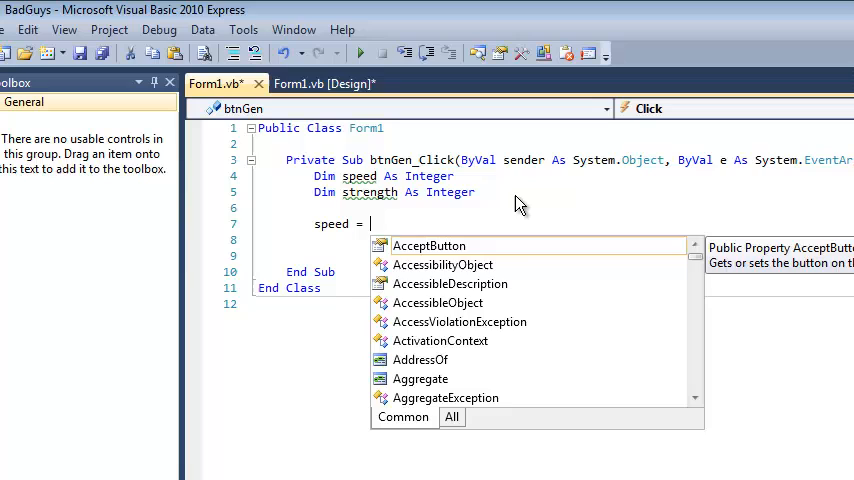
text(setSpee)
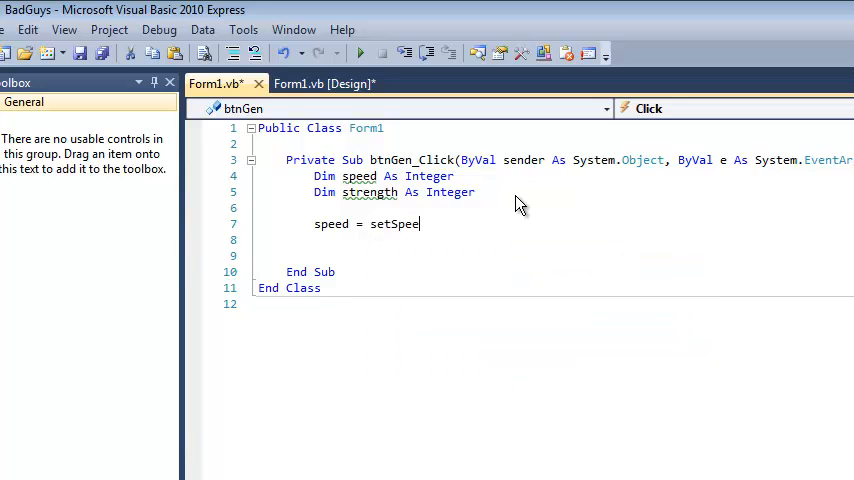
text(d)
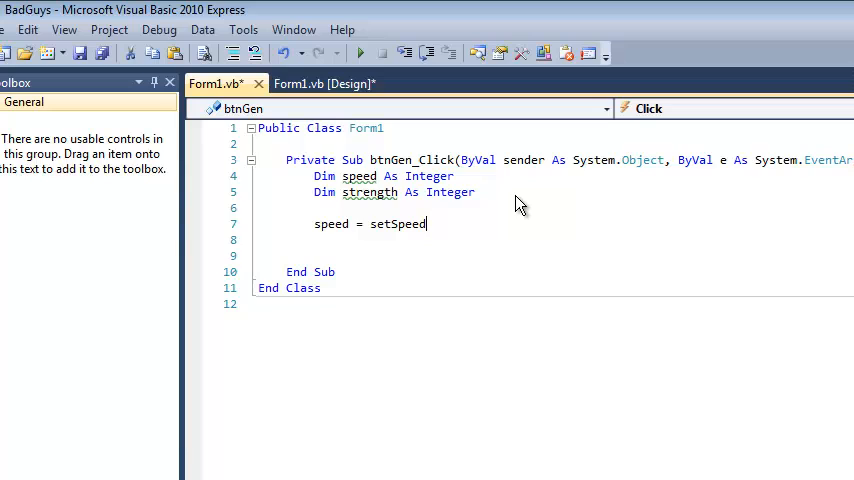
text(())
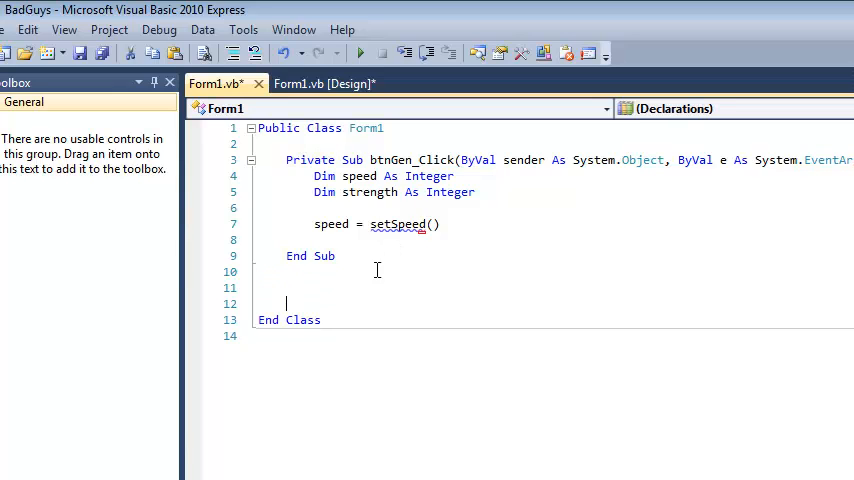
Step: Add an empty Function setSpeed() As Integer below the click handler
click(287, 288)
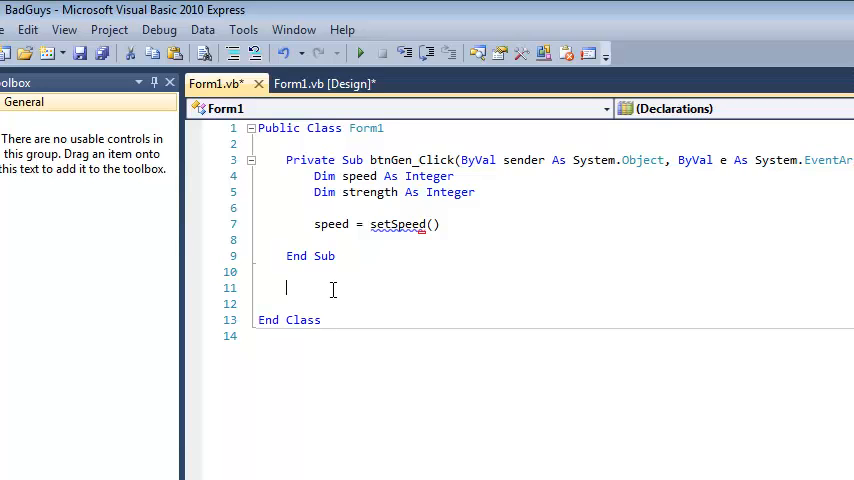
text(function setSp)
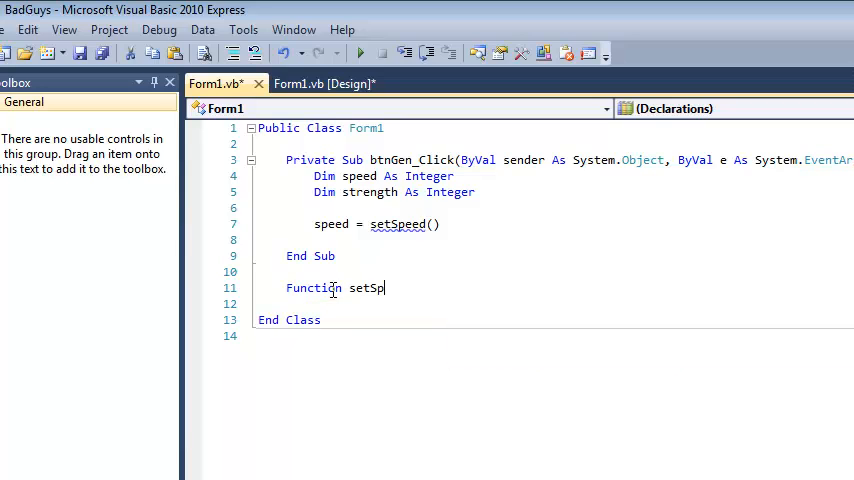
text(eed()
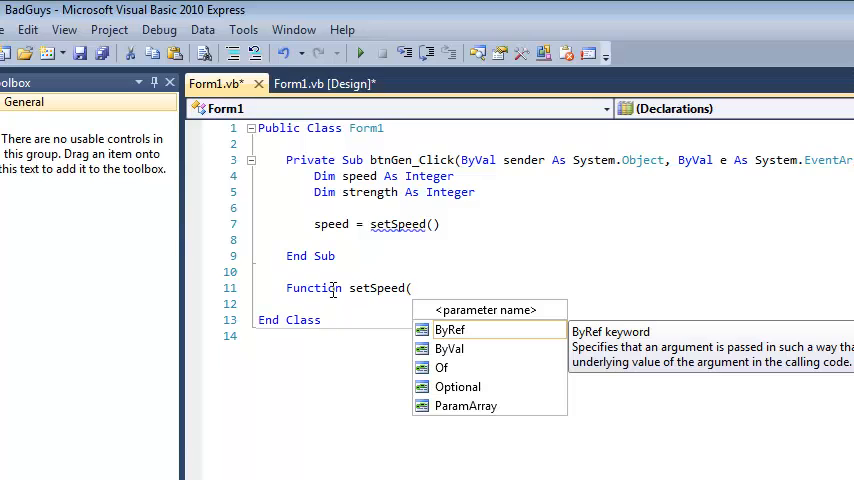
text() As Integer)
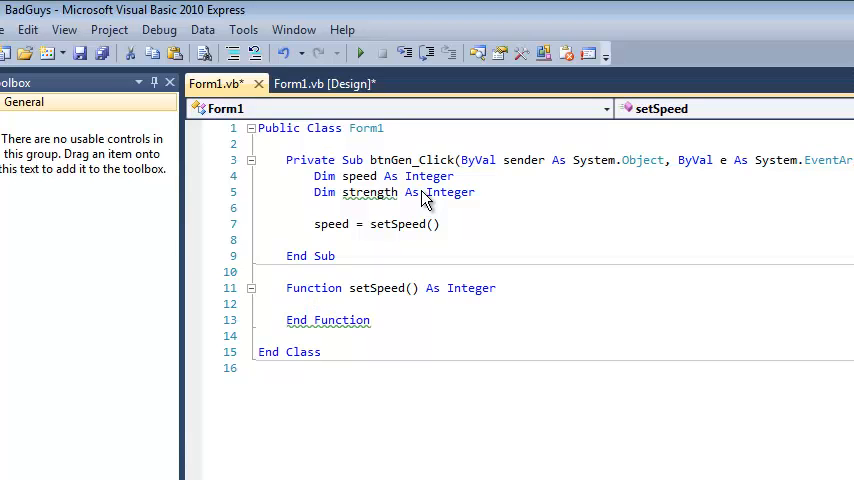
click(314, 303)
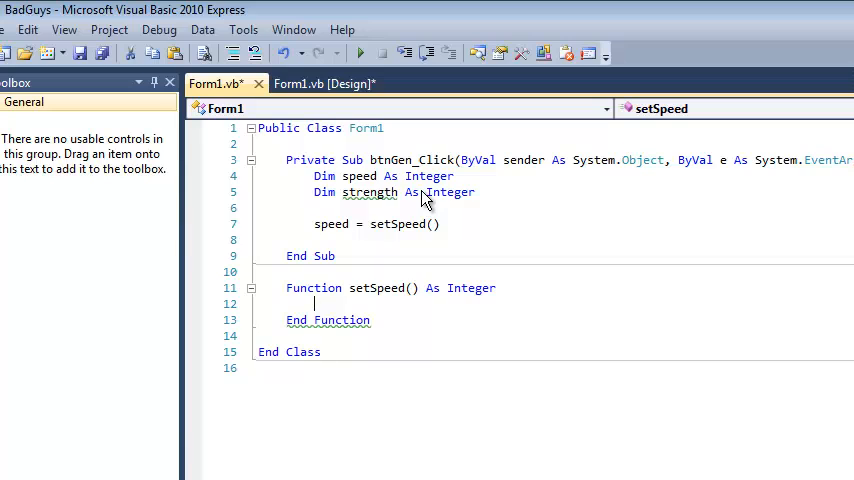
Step: Declare Dim gen As System.Random = New System.Random at the top of Form1's class
click(287, 143)
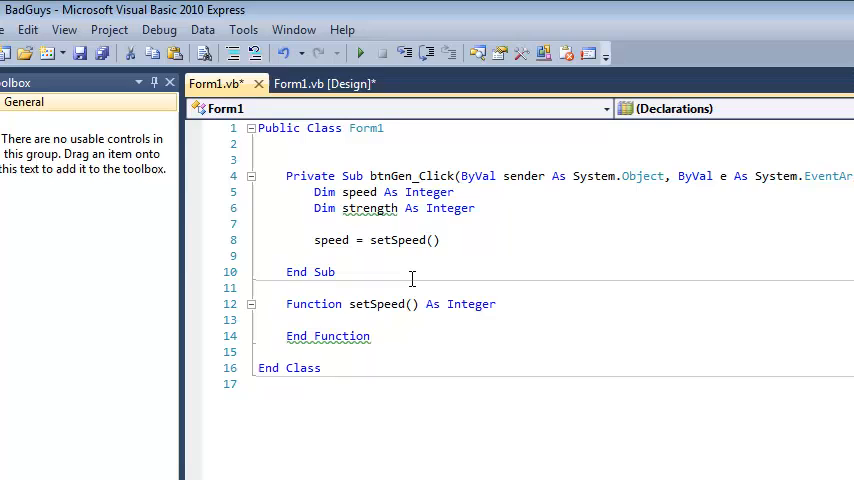
text(dim)
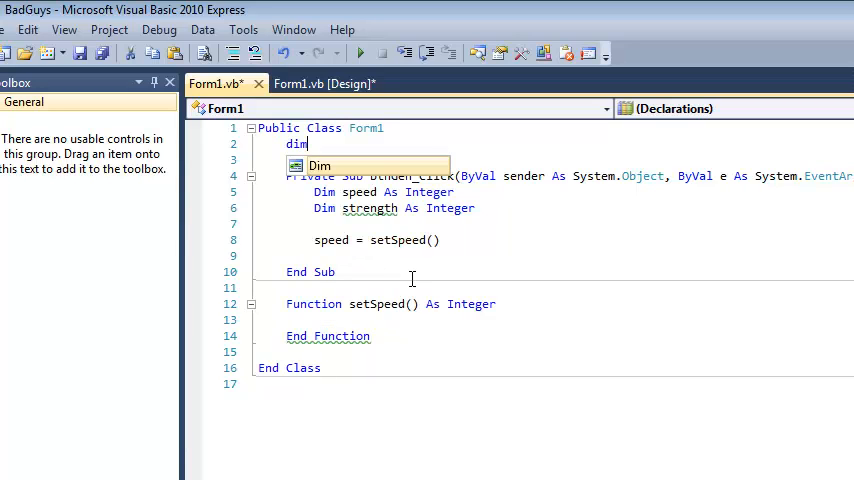
text(gen)
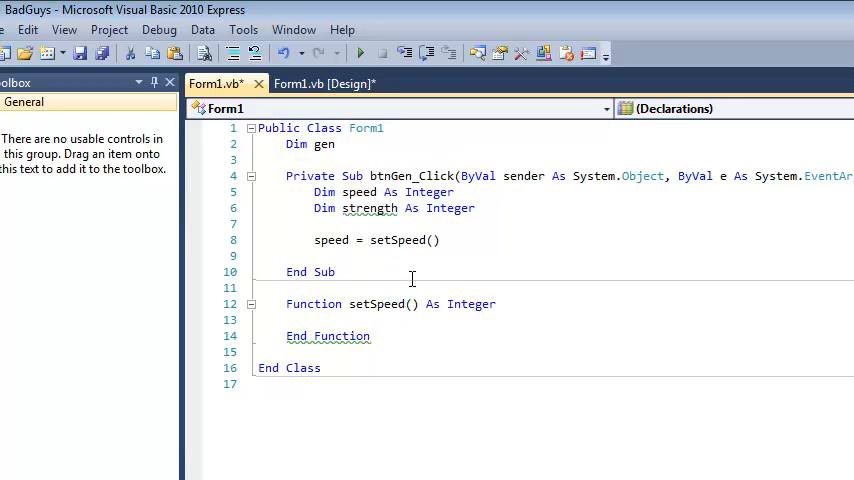
text(As r)
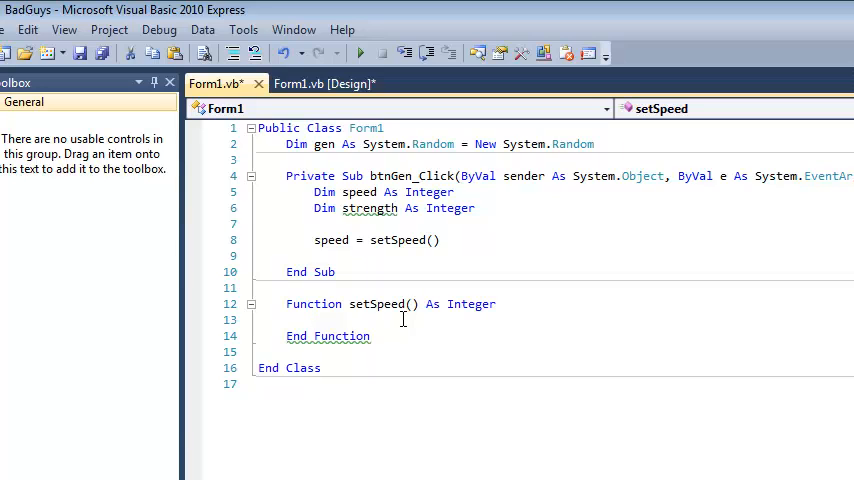
Step: Make setSpeed return gen.Next(20, 30)
text(g)
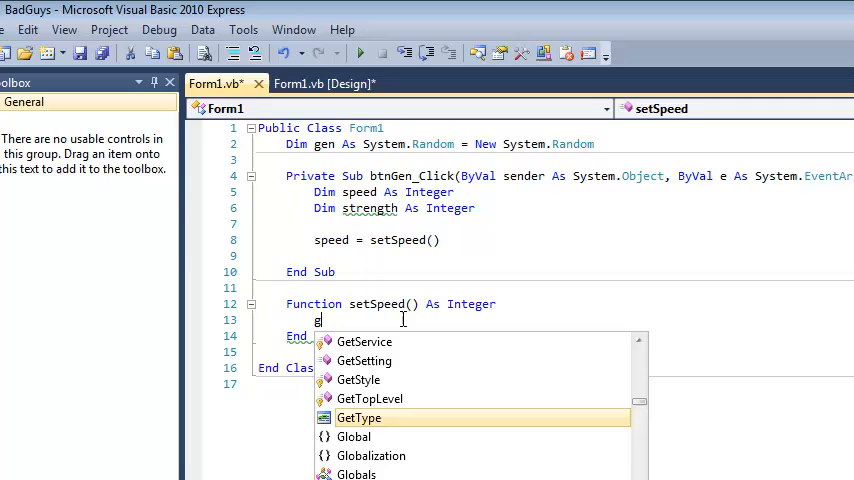
text(en.)
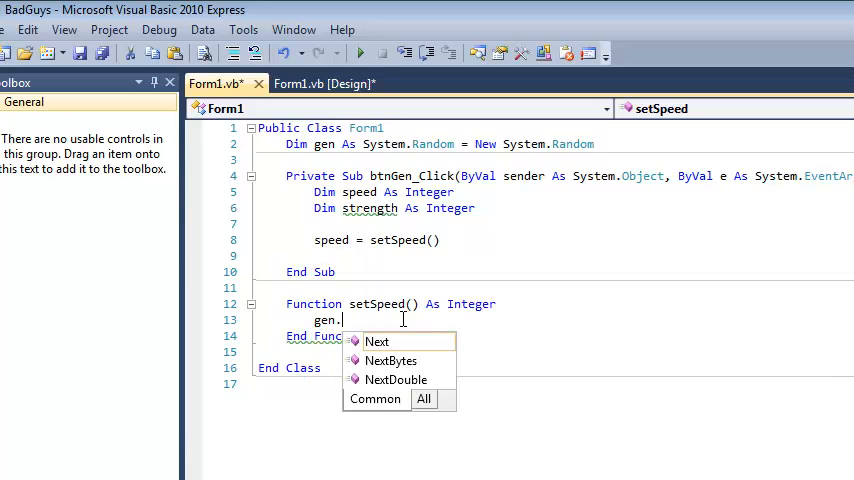
text(Next()
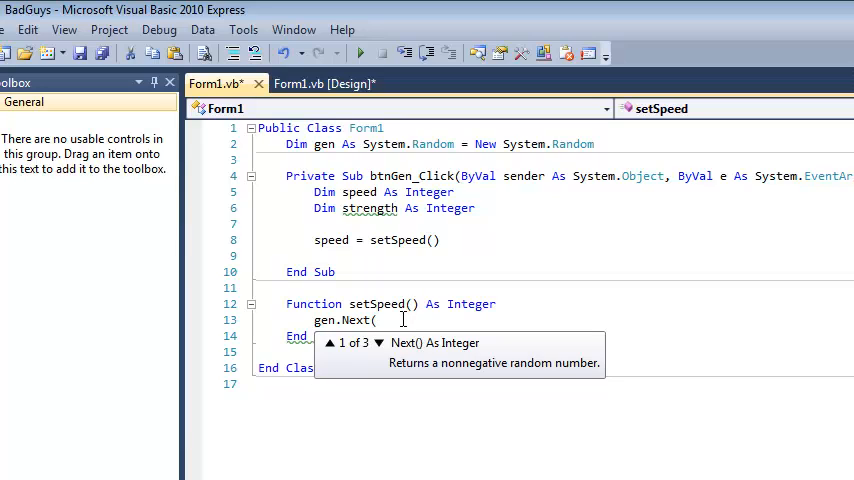
text(20,3)
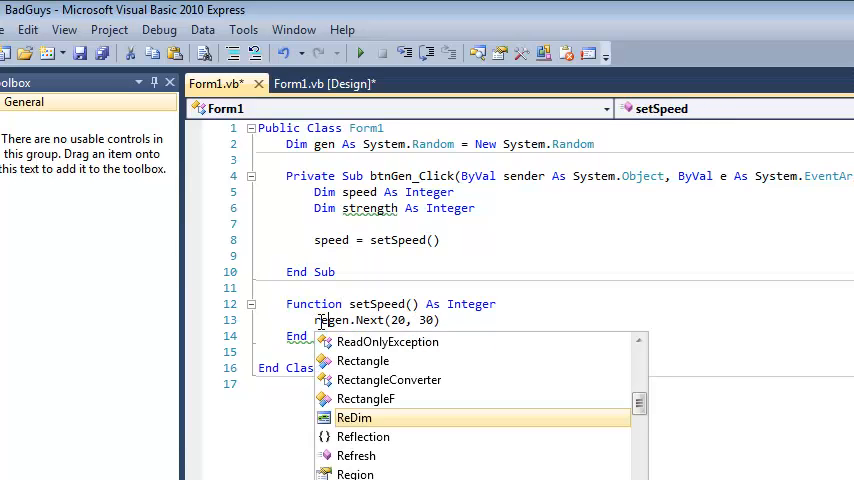
text(Return)
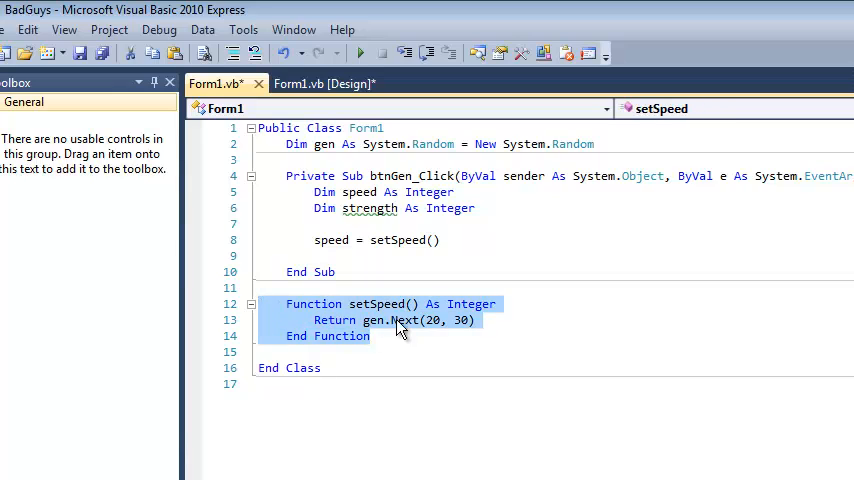
mouse_move(415, 310)
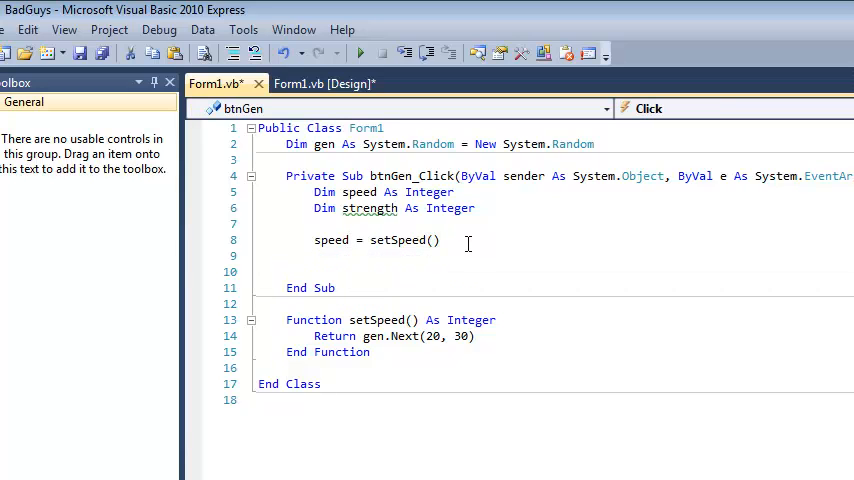
Step: Add MessageBox.Show(speed) in btnGen_Click and run the form
text(message)
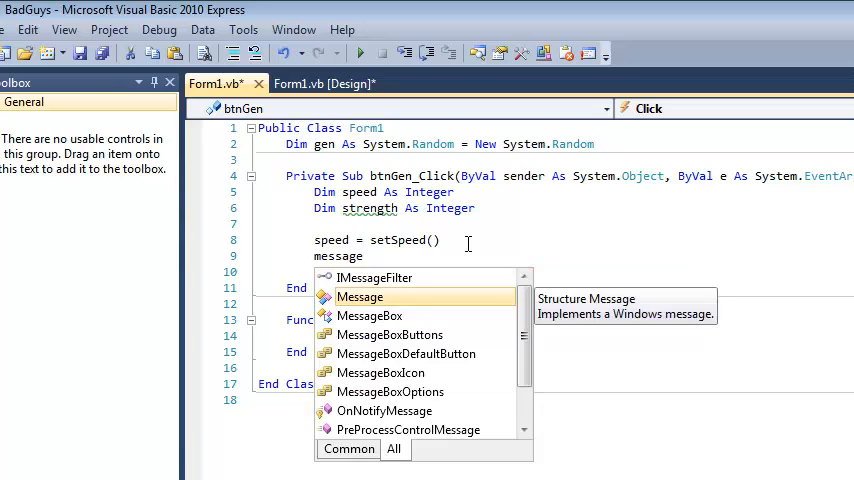
text(MessageBox.Show()
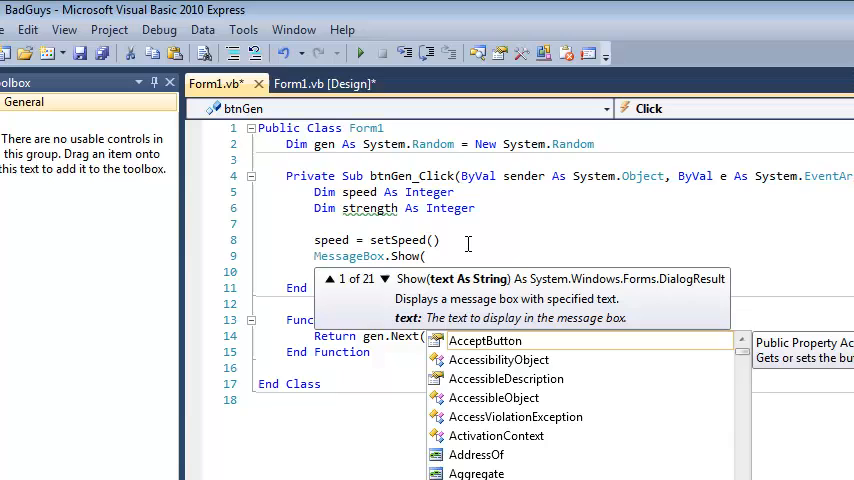
text(speed))
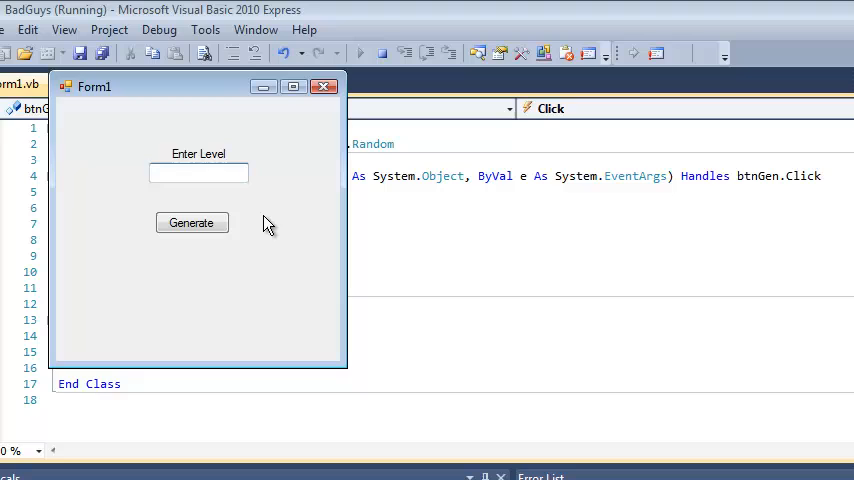
Step: Test Generate with level 45, dismiss the speed 22 message, and close the form
text(45)
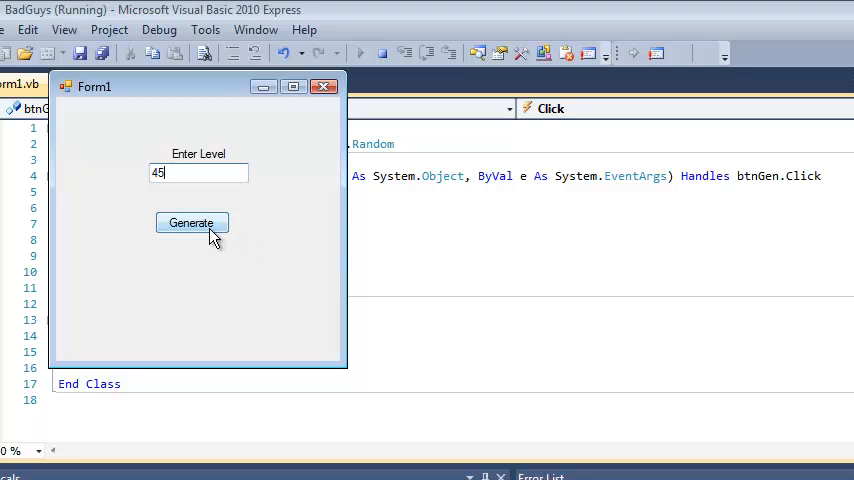
click(192, 222)
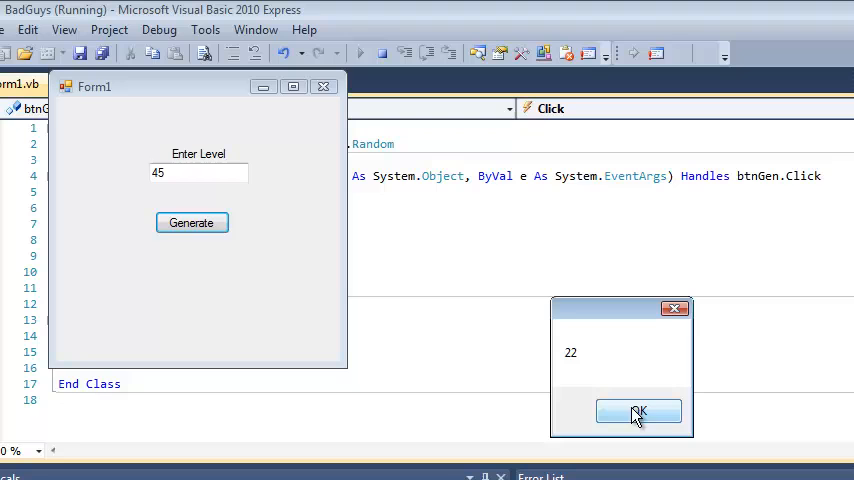
click(638, 412)
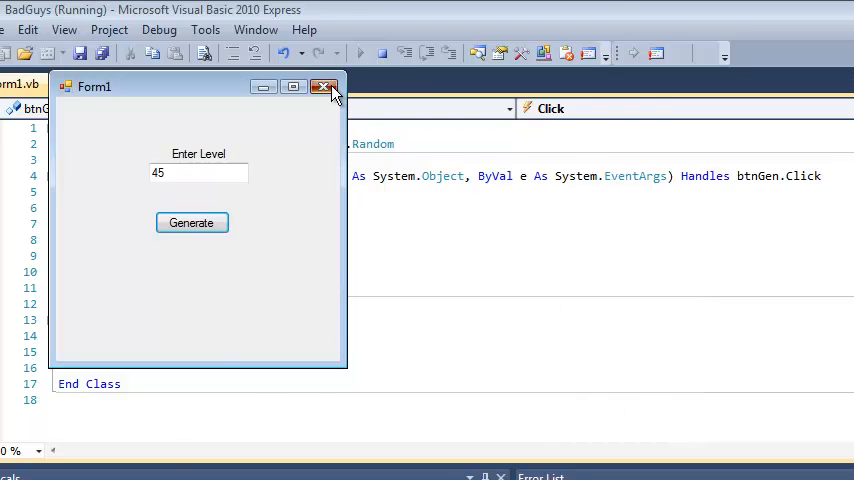
click(323, 87)
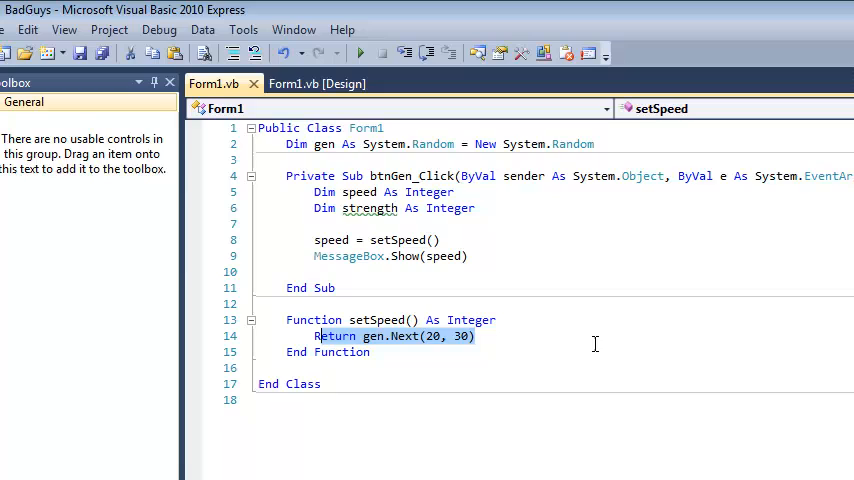
Step: Change the Return line in setSpeed from gen.Next(20, 30) to gen.Next(10, 20)
click(412, 319)
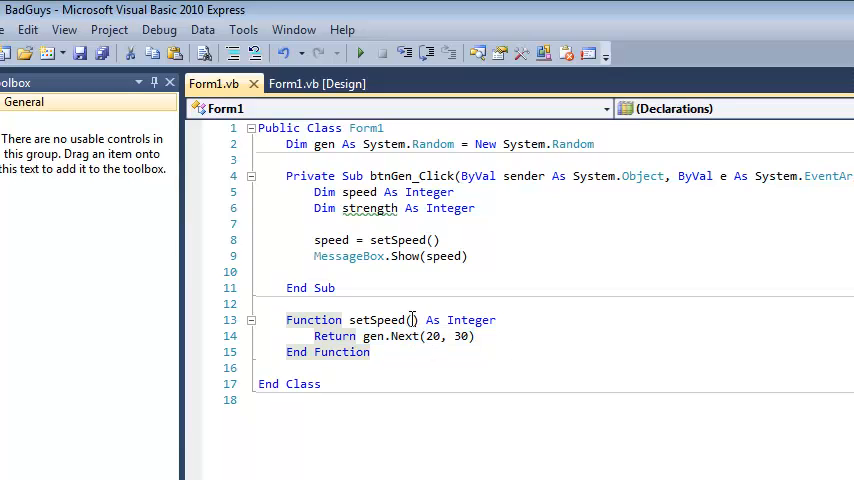
click(410, 319)
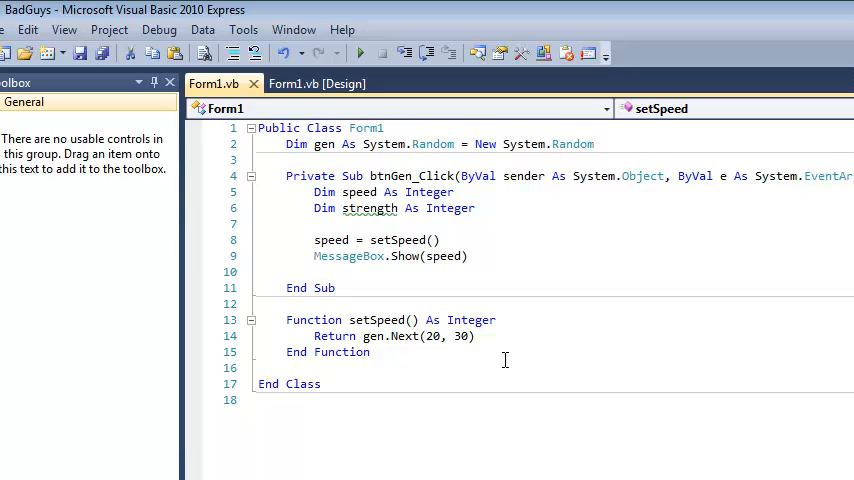
mouse_move(485, 367)
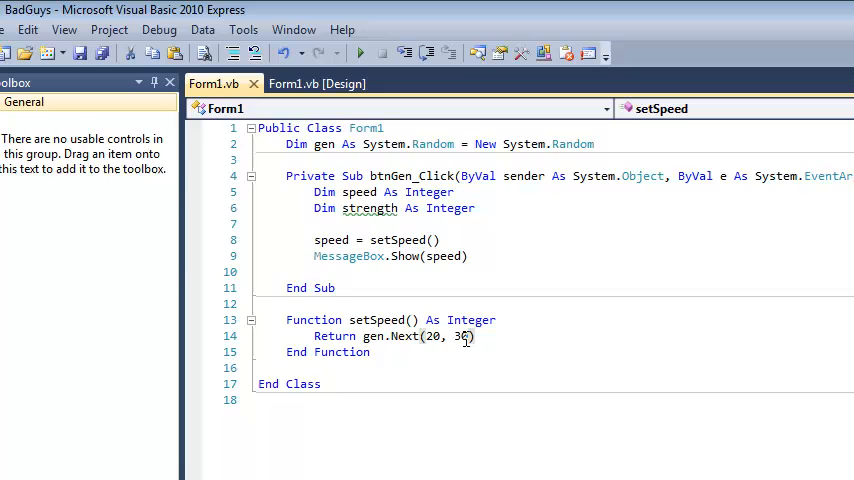
drag(363, 336, 471, 336)
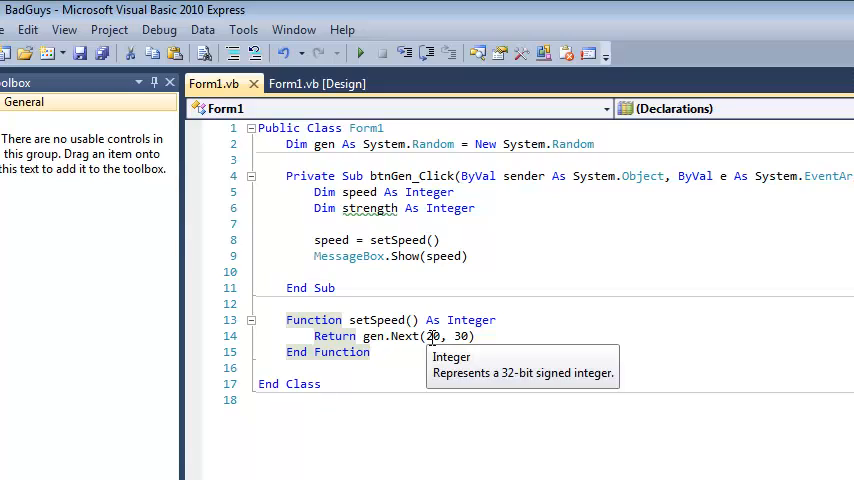
text(10)
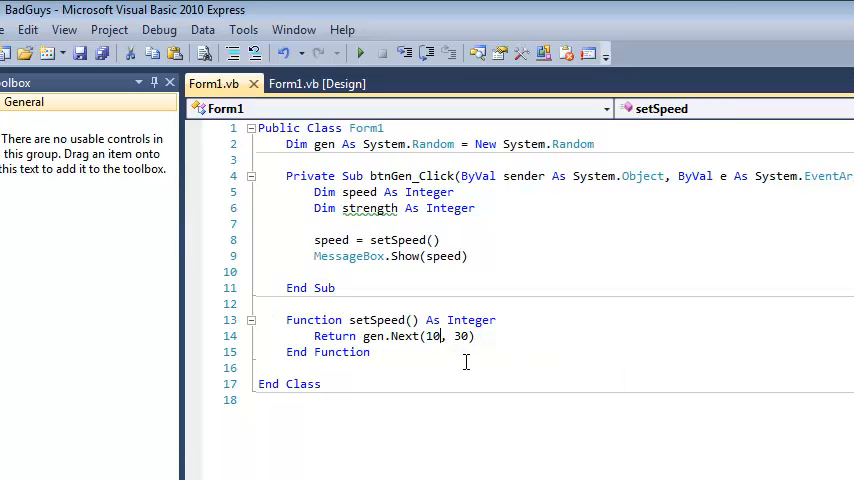
text(20)
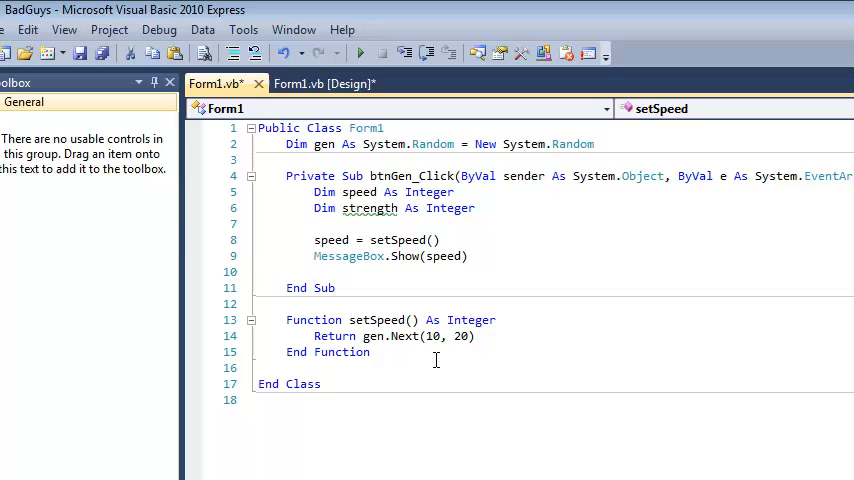
click(437, 374)
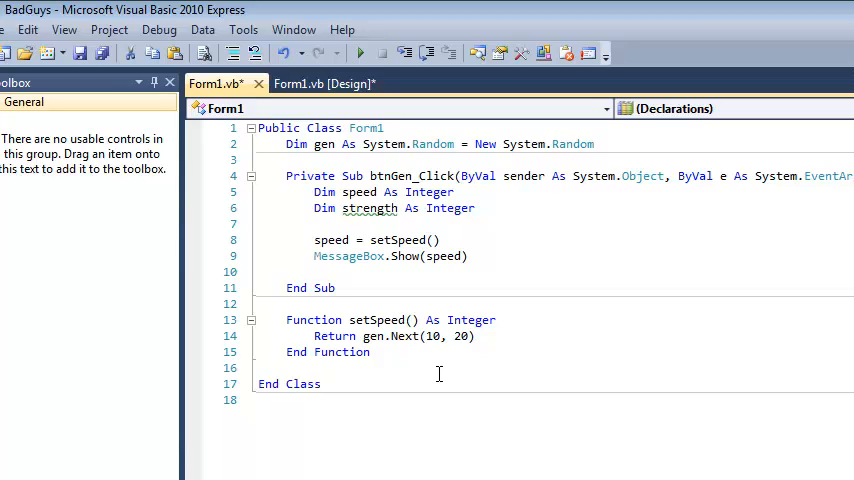
click(288, 367)
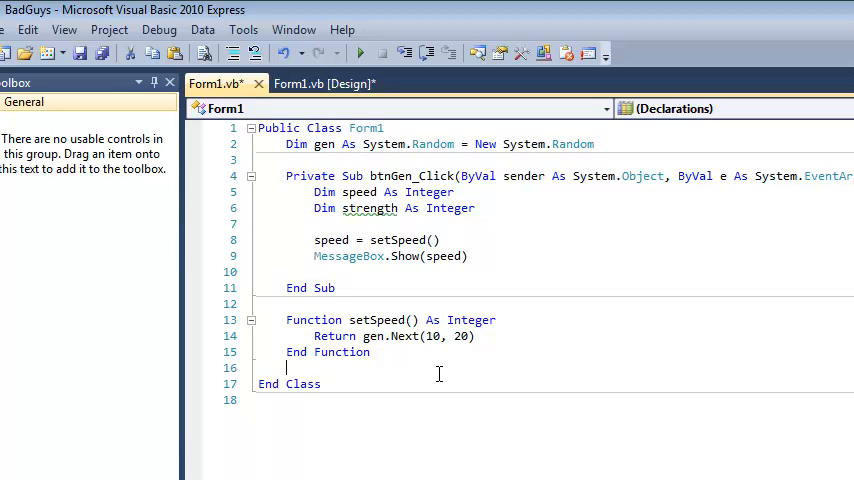